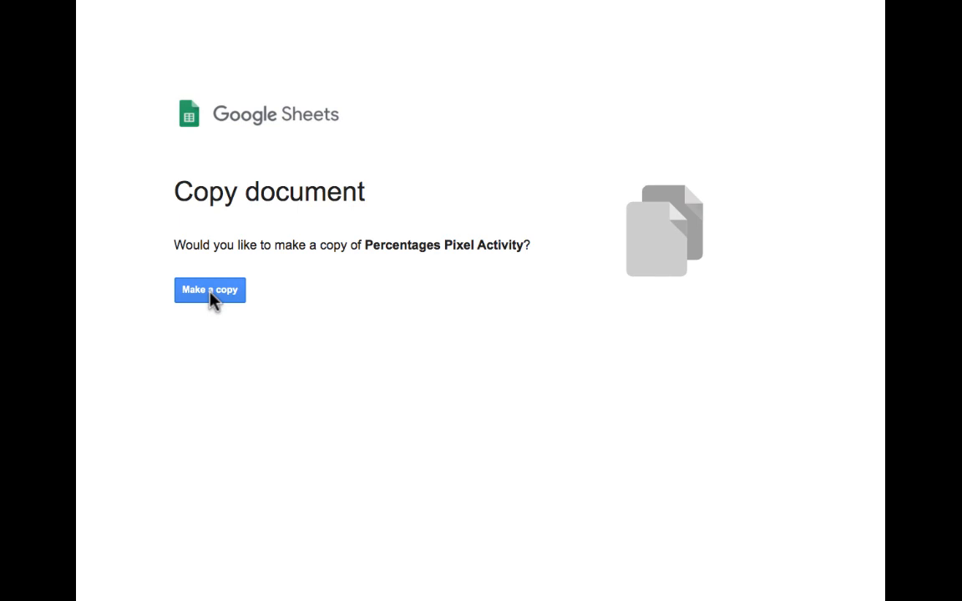
# Make a personal copy of the Percentages Pixel Activity spreadsheet.
pyautogui.click(211, 289)
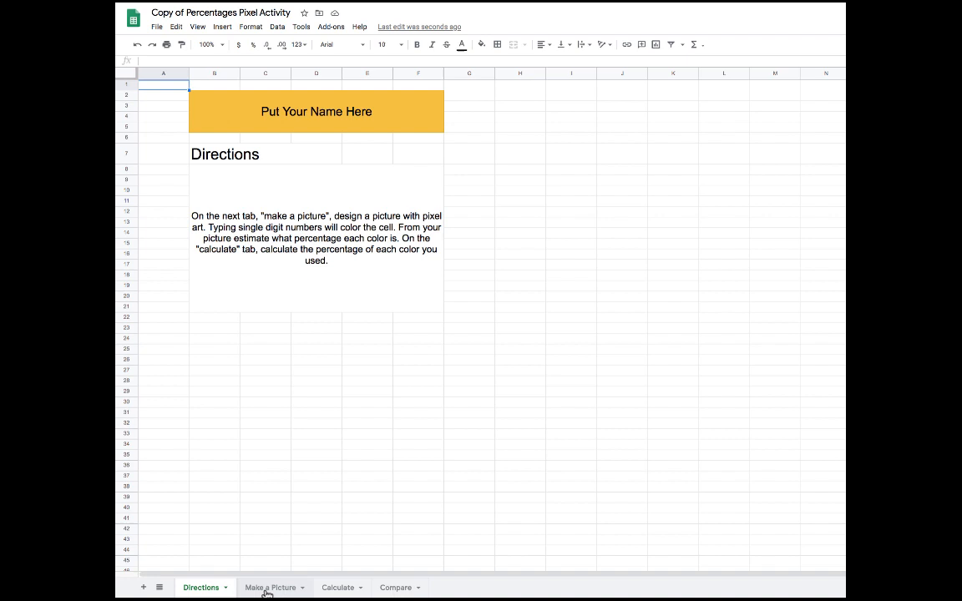
# On Make a Picture, fill a column with number-coded colours 1–9 and estimate red at 10.
pyautogui.click(271, 588)
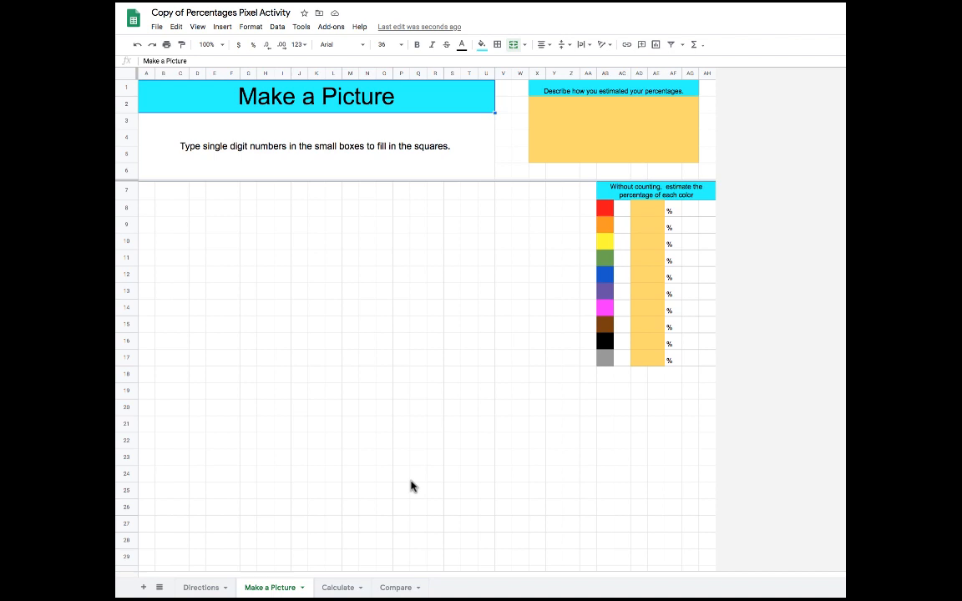
pyautogui.click(266, 224)
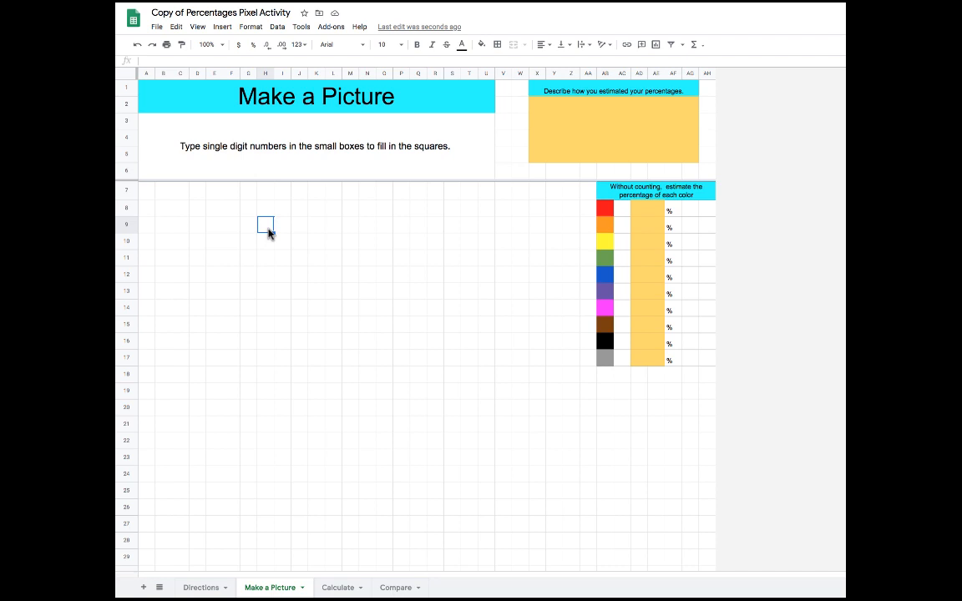
pyautogui.write('1')
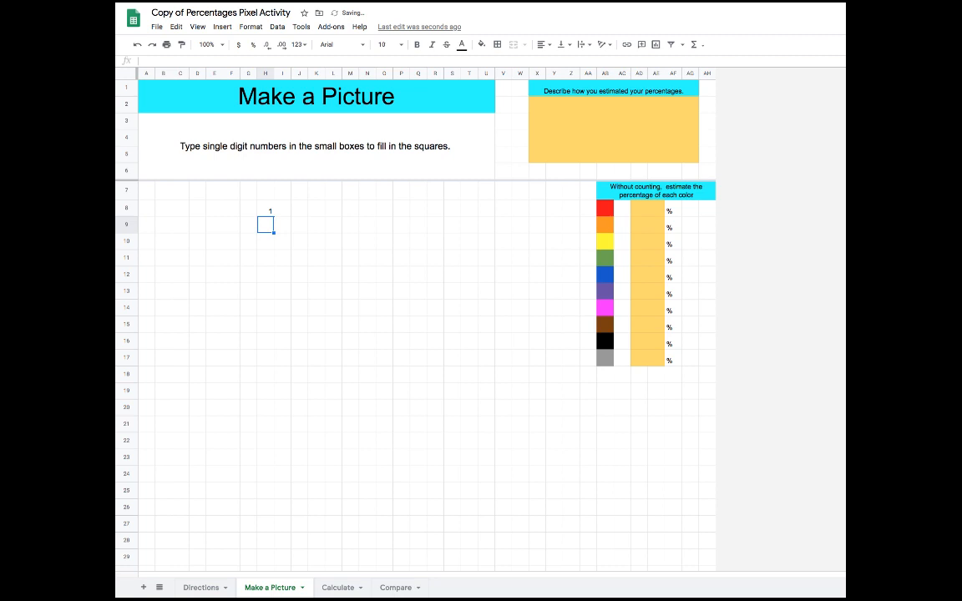
pyautogui.write('4')
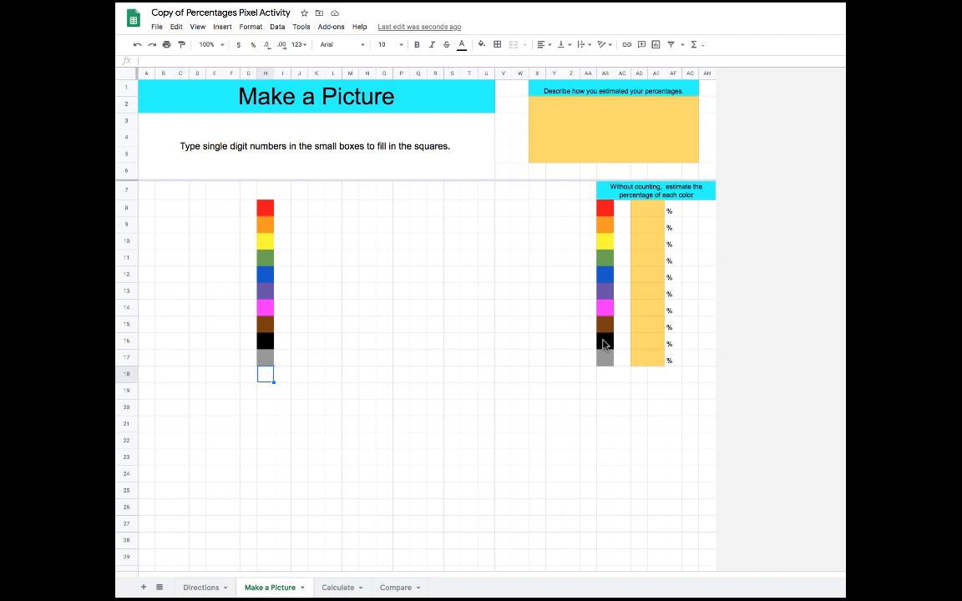
pyautogui.moveTo(278, 351)
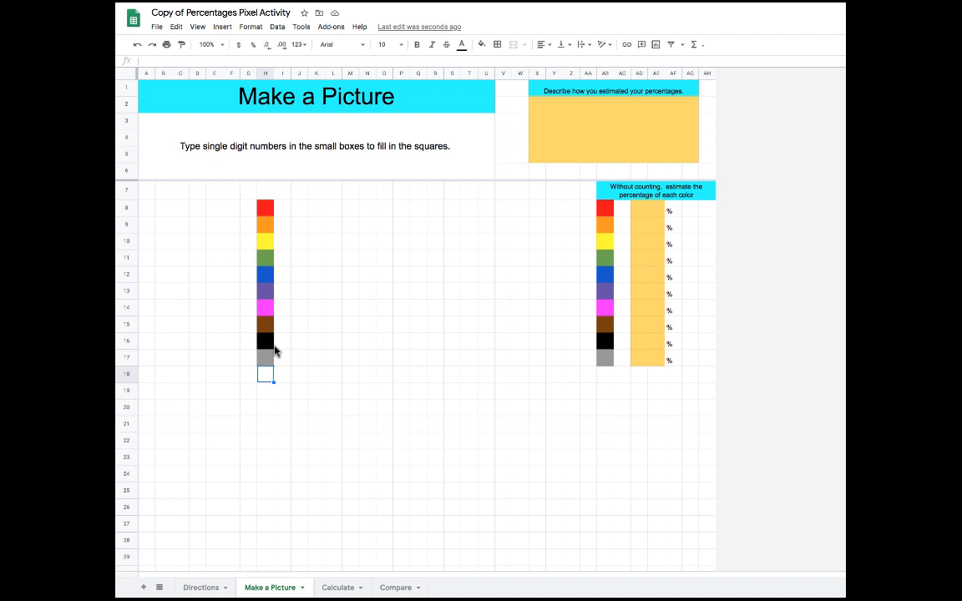
pyautogui.moveTo(266, 244)
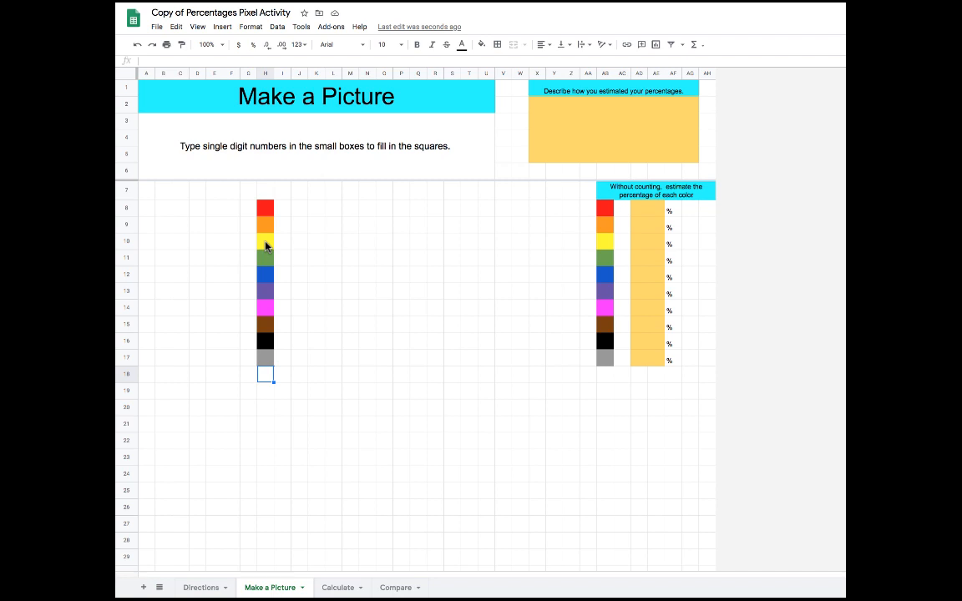
pyautogui.moveTo(451, 175)
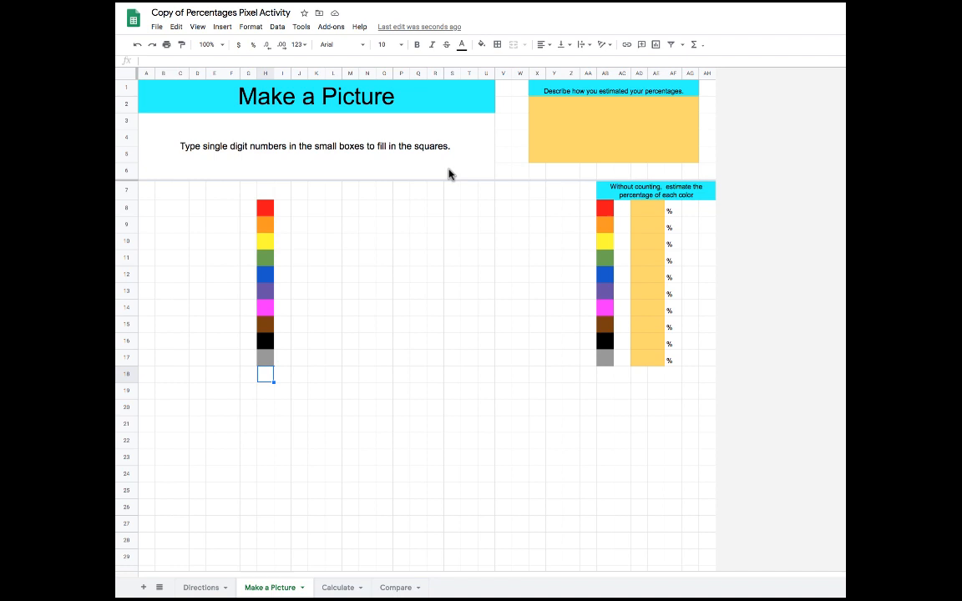
pyautogui.moveTo(626, 210)
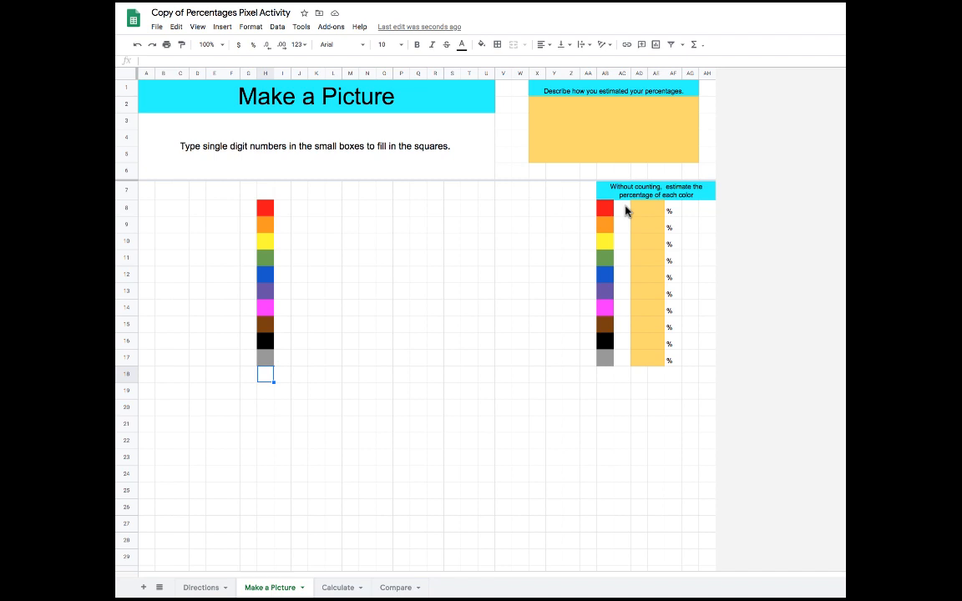
pyautogui.write('10')
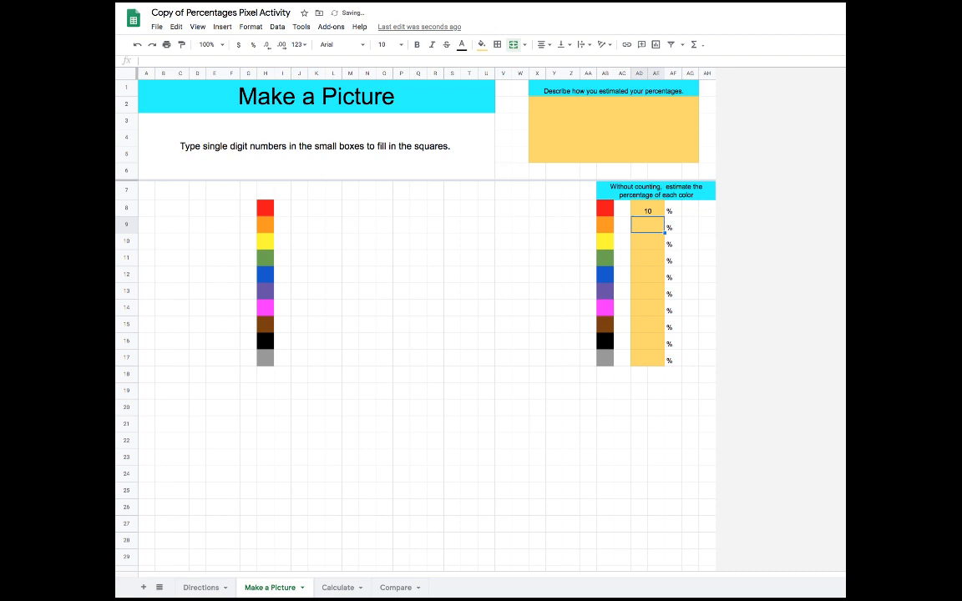
# On the Calculate sheet, enter the red row's percentage formula so it reads 10.00.
pyautogui.click(338, 588)
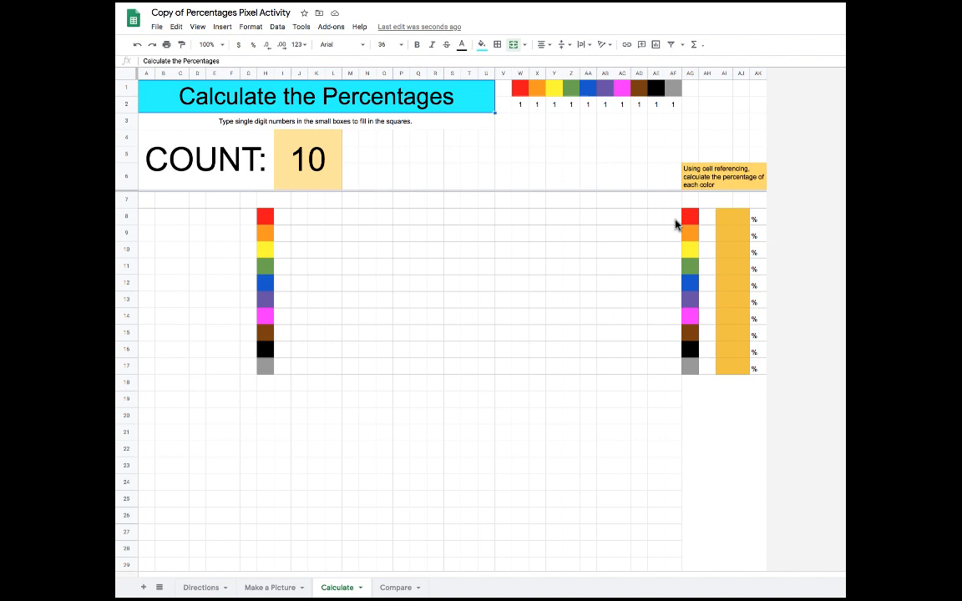
pyautogui.moveTo(557, 279)
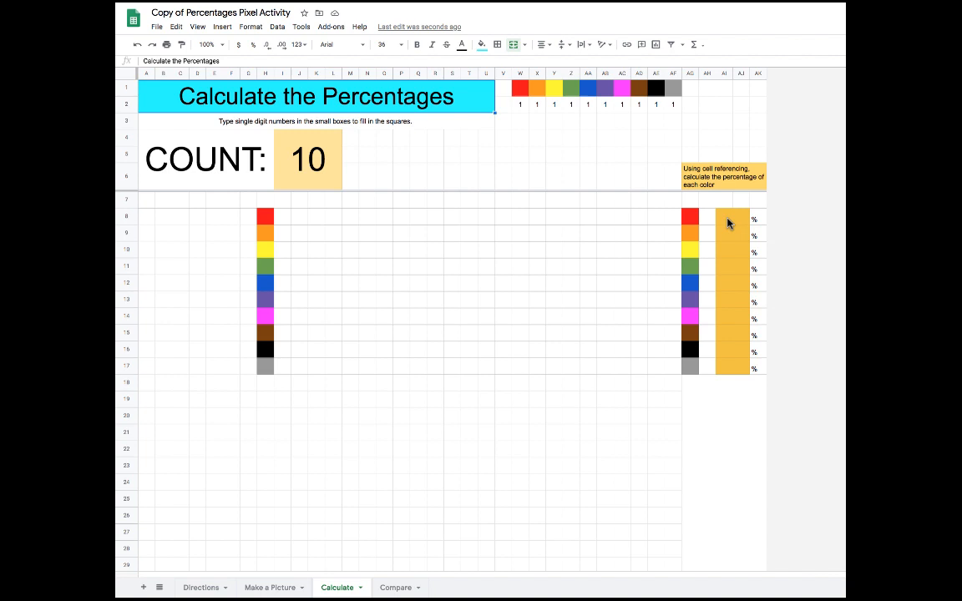
pyautogui.click(732, 217)
pyautogui.write('10')
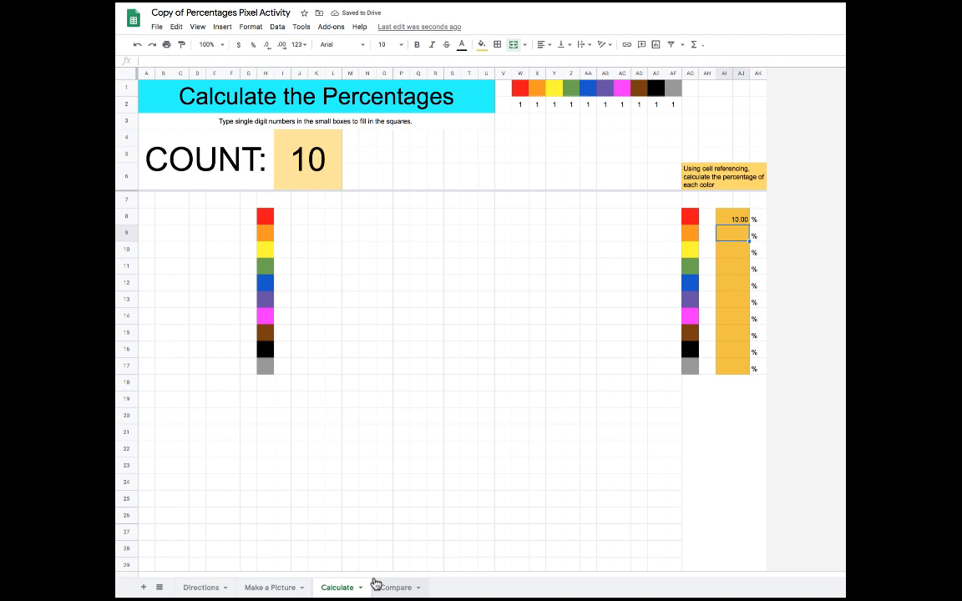
# Show the Compare sheet with red's estimate 10.00 beside its calculated 10.00.
pyautogui.click(394, 588)
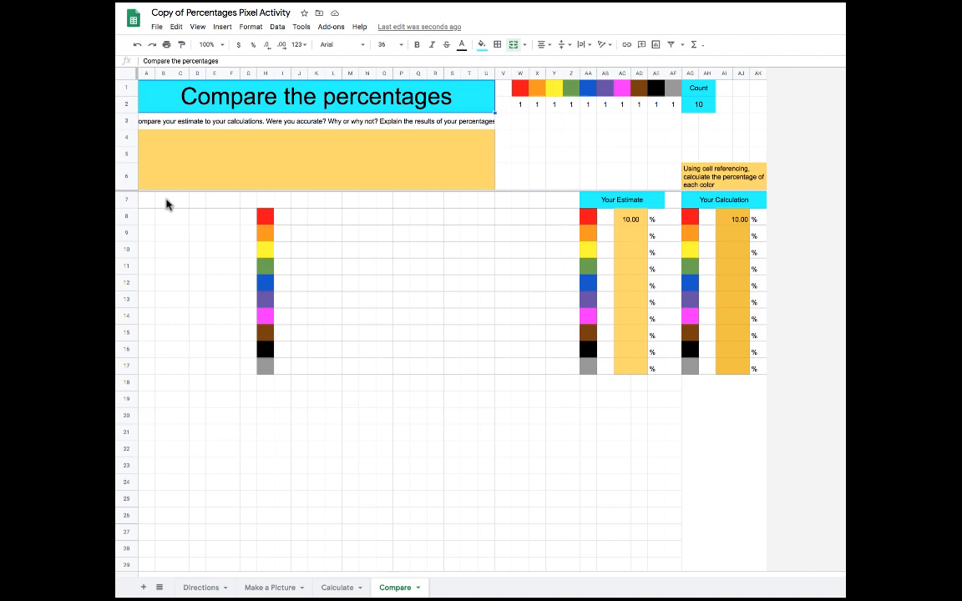
pyautogui.moveTo(254, 407)
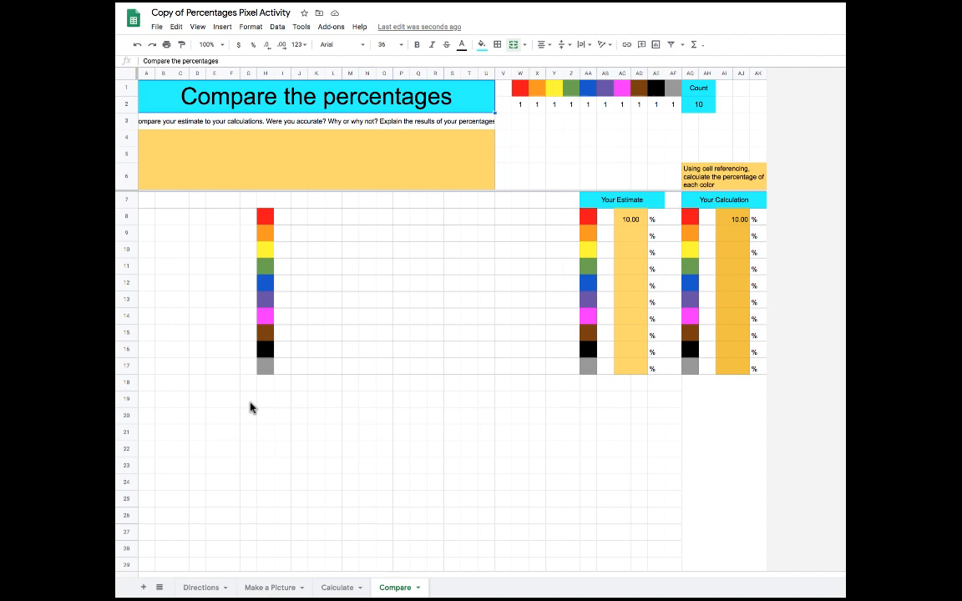
# Replace the test column with a heart of 9s (black outline) and 1s (red centre).
pyautogui.click(269, 588)
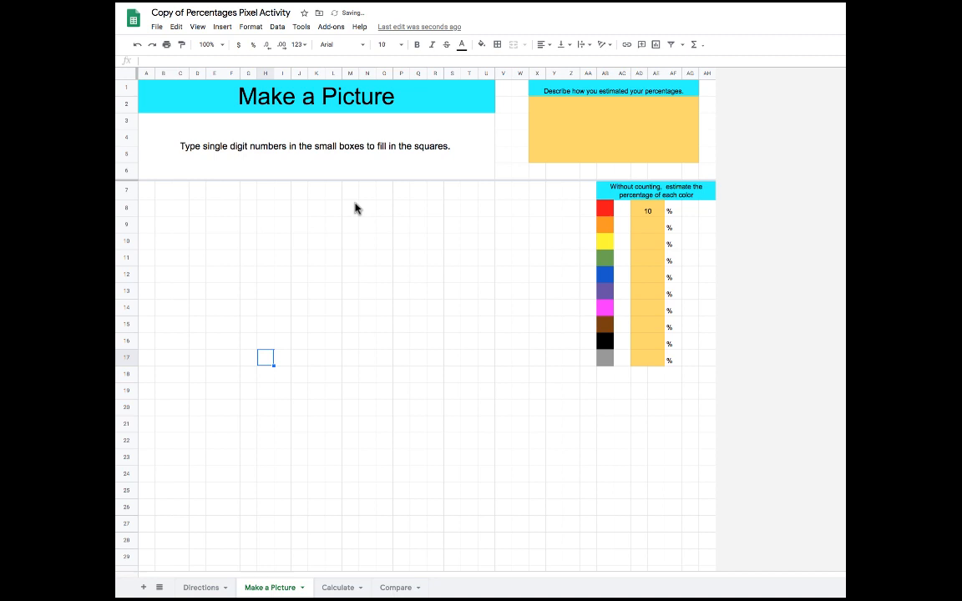
pyautogui.write('9')
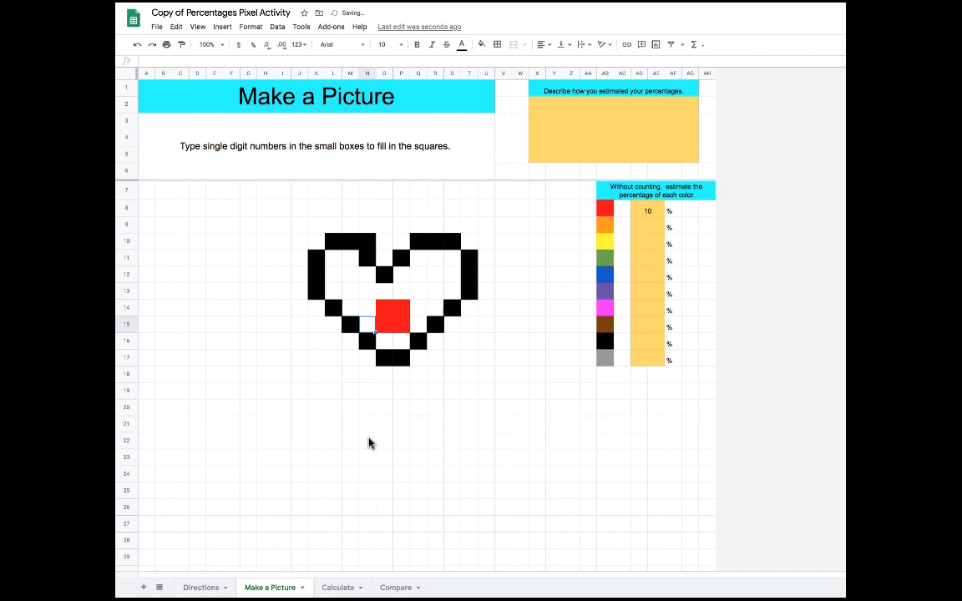
pyautogui.moveTo(339, 553)
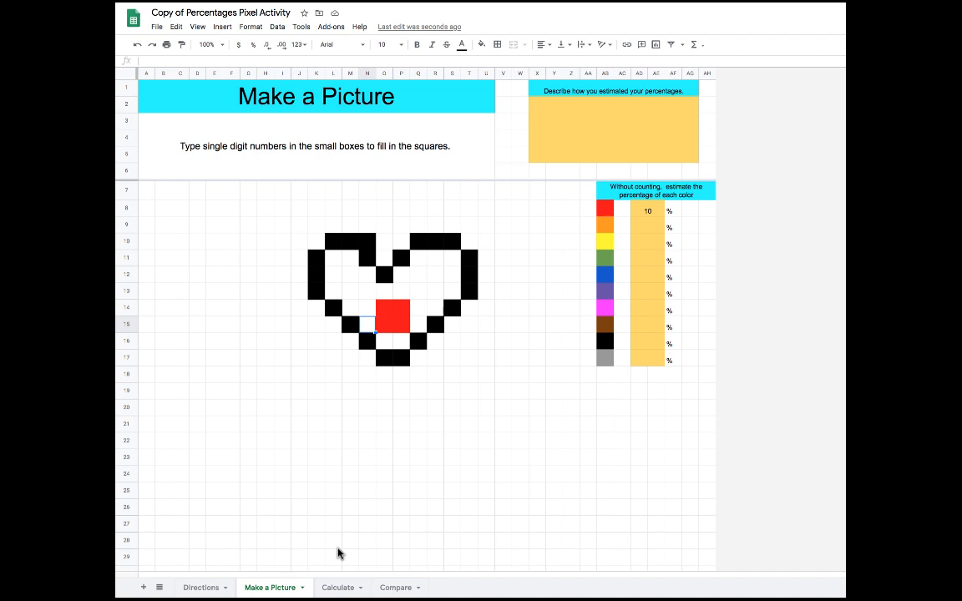
pyautogui.moveTo(374, 394)
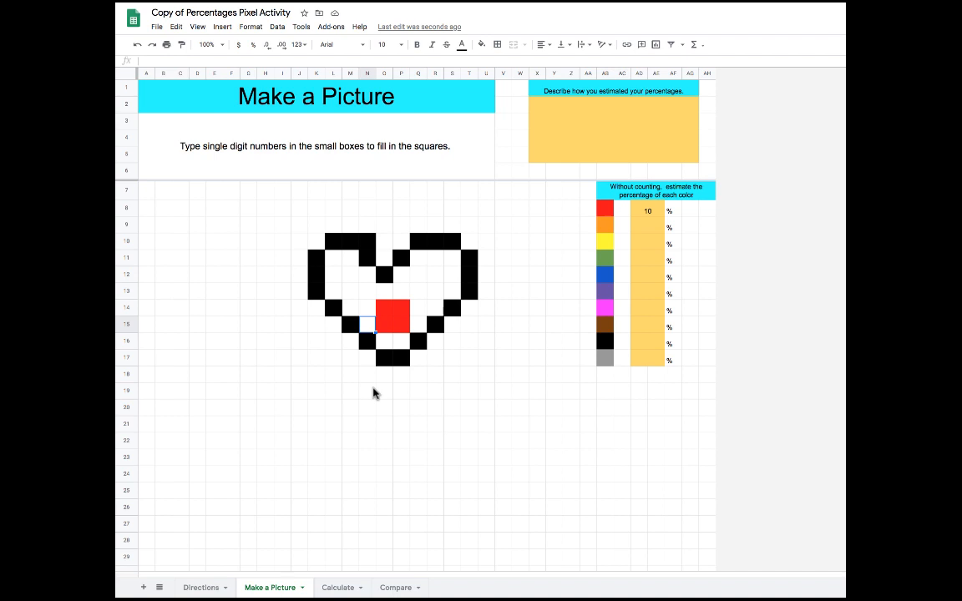